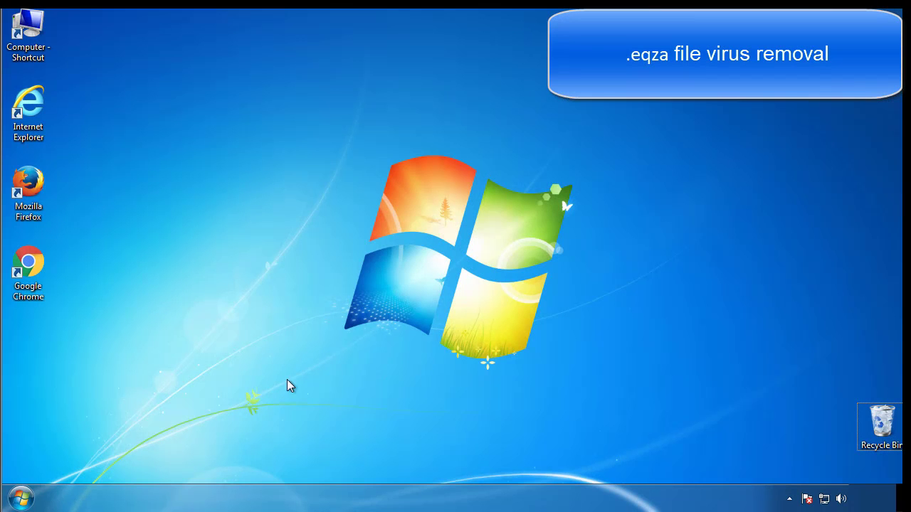
- Launch msconfig from Start search and enable Safe boot (Minimal) on the Boot tab, confirming with OK
click(20, 498)
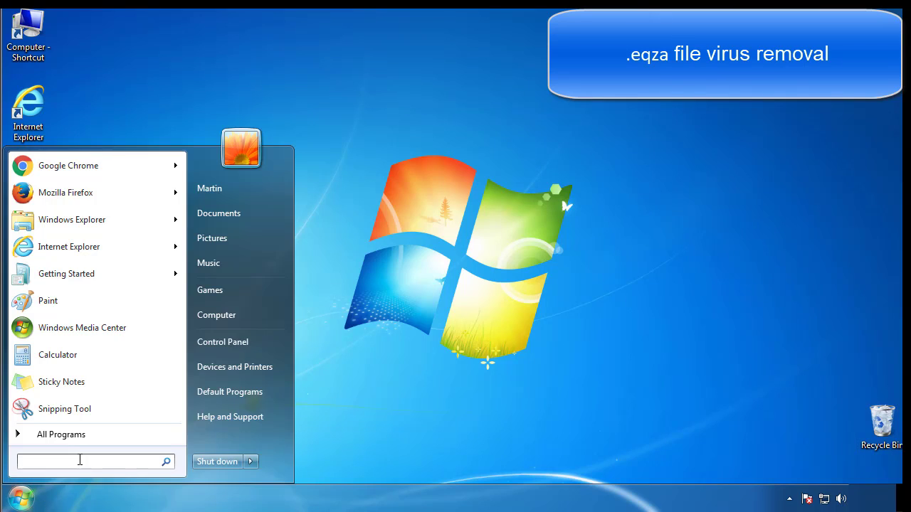
text(mscon)
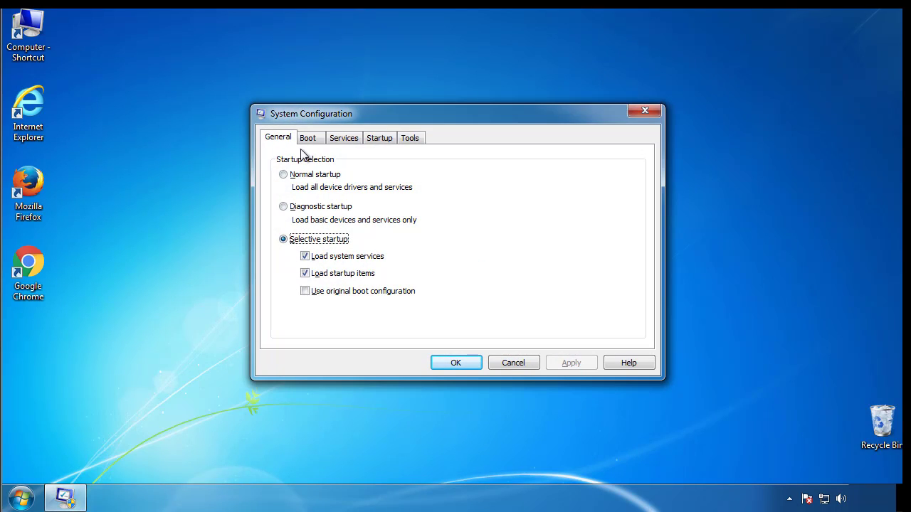
click(307, 137)
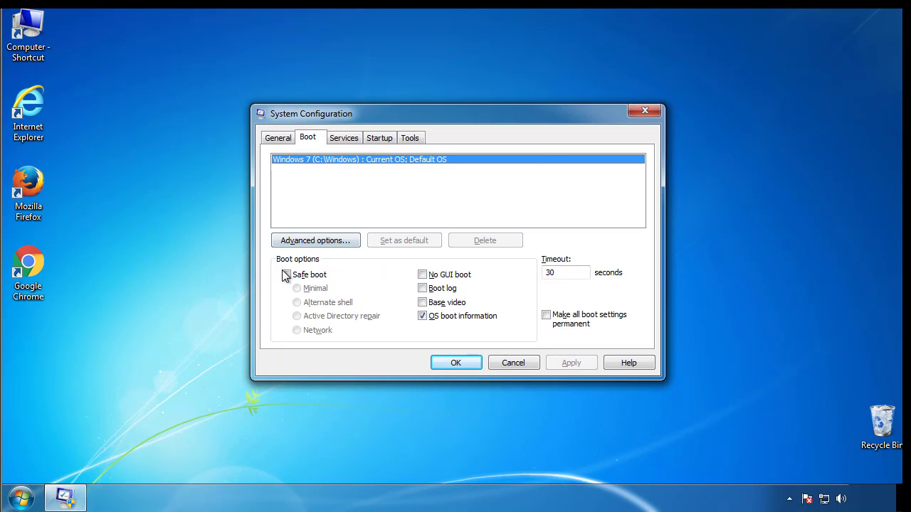
click(286, 275)
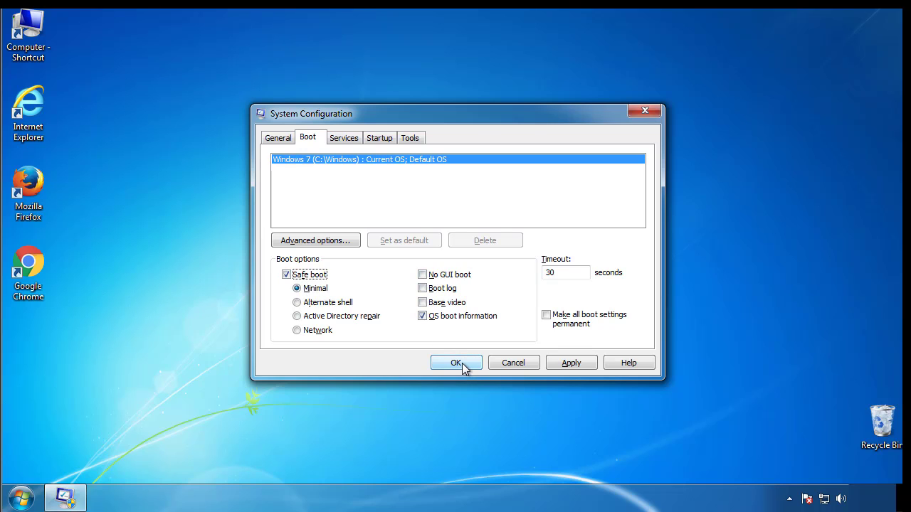
click(455, 363)
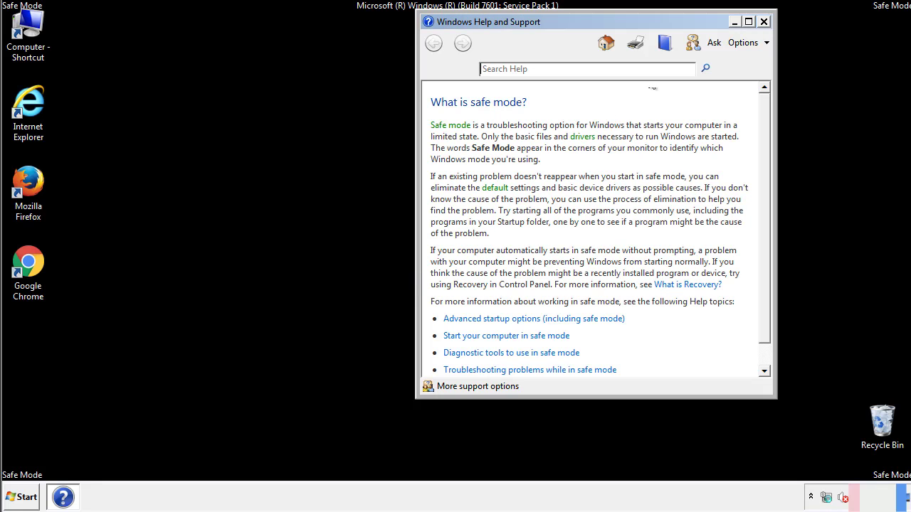
- Dismiss the Safe Mode help window, review Folder Options View settings, and close Control Panel
click(763, 21)
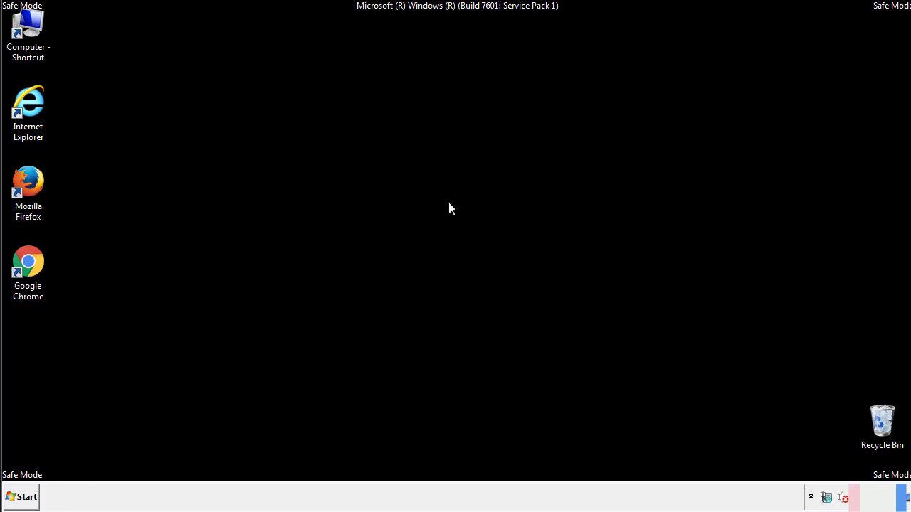
click(21, 496)
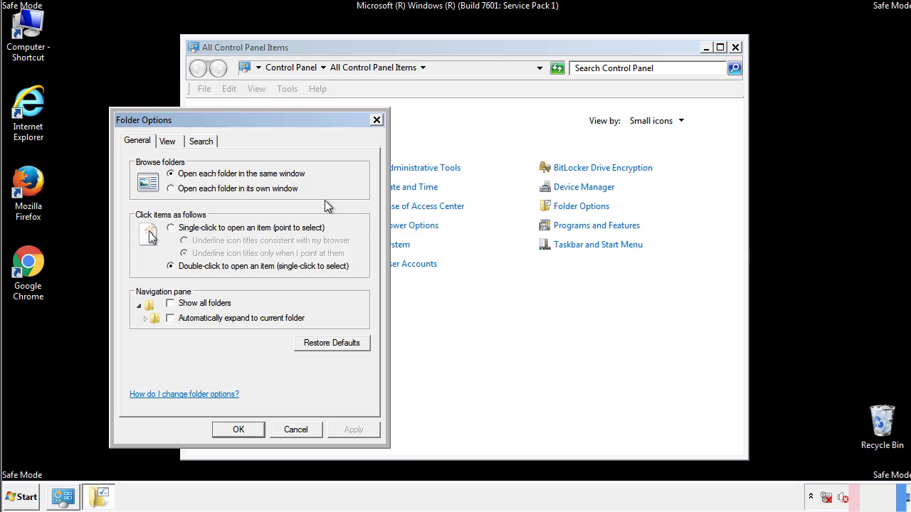
click(168, 141)
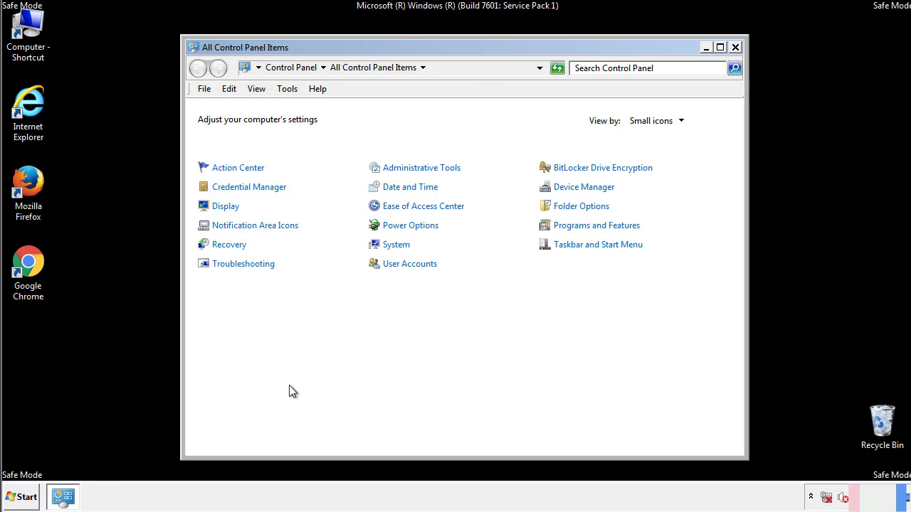
click(734, 47)
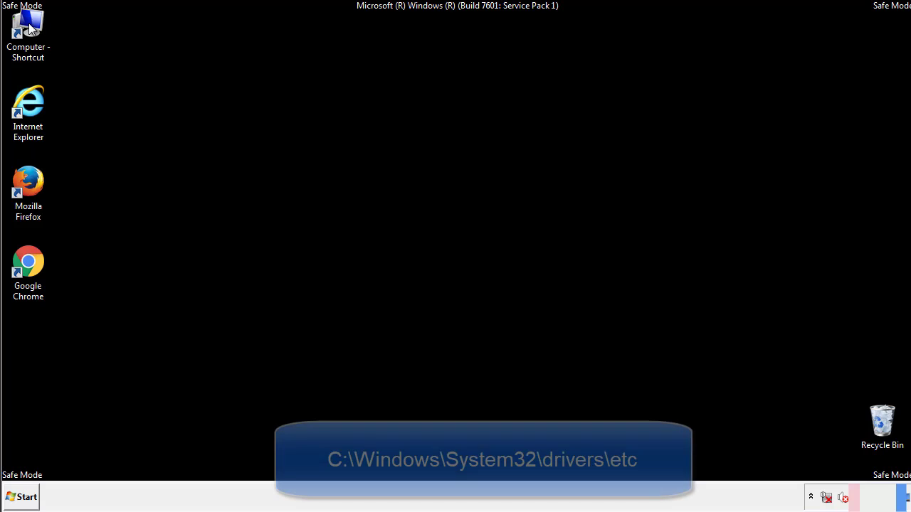
- Browse from Computer into C:\Windows\System32\drivers\etc
double_click(28, 29)
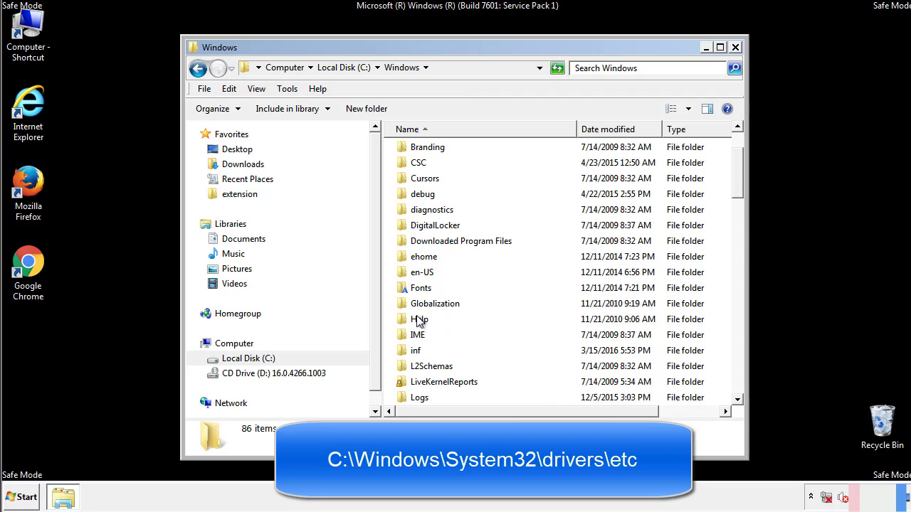
scroll(down, 3)
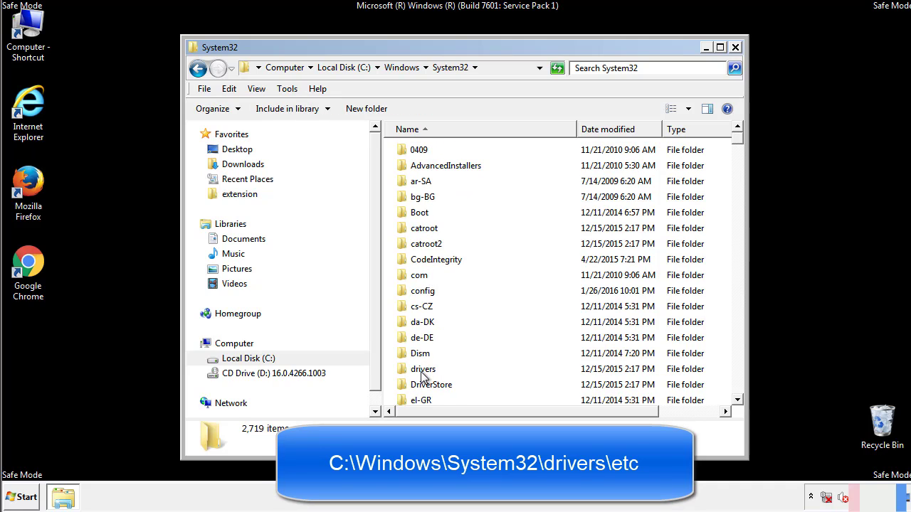
double_click(422, 368)
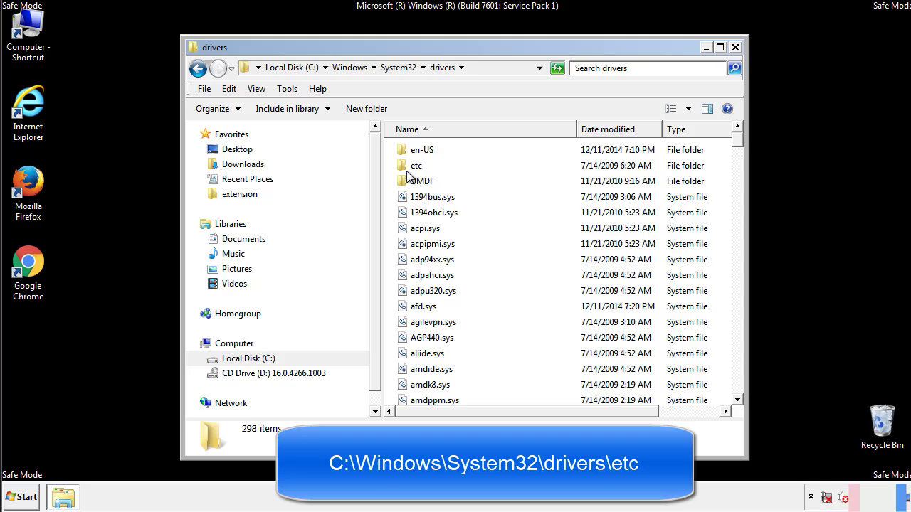
double_click(415, 165)
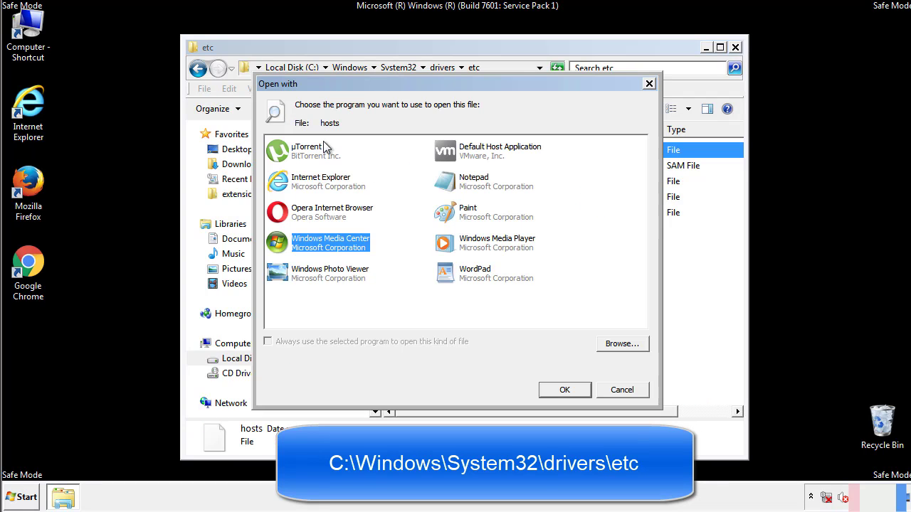
mouse_move(461, 188)
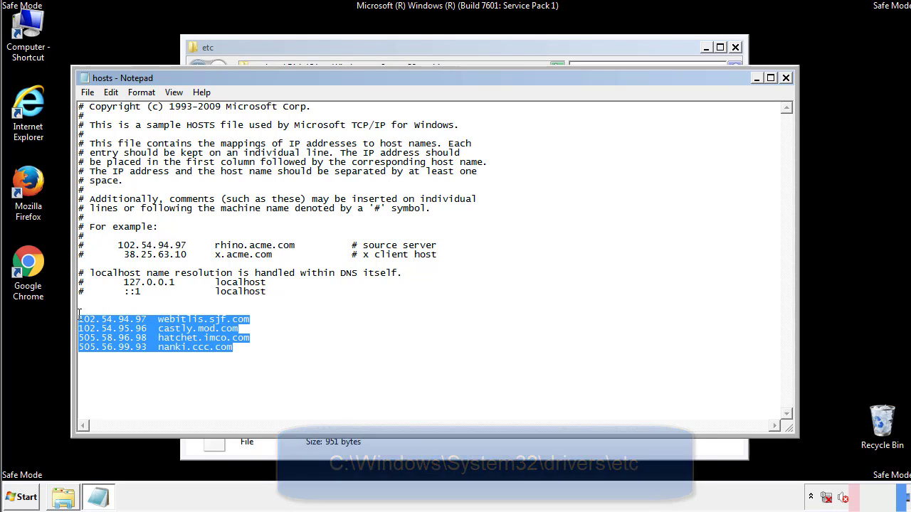
- Delete the four malicious IP-to-host entries from the hosts file in Notepad and close it
key(Delete)
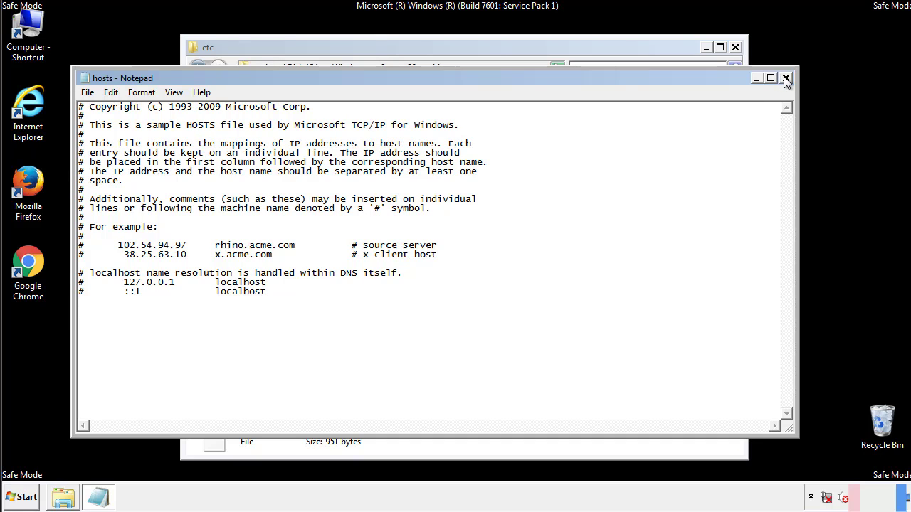
click(785, 76)
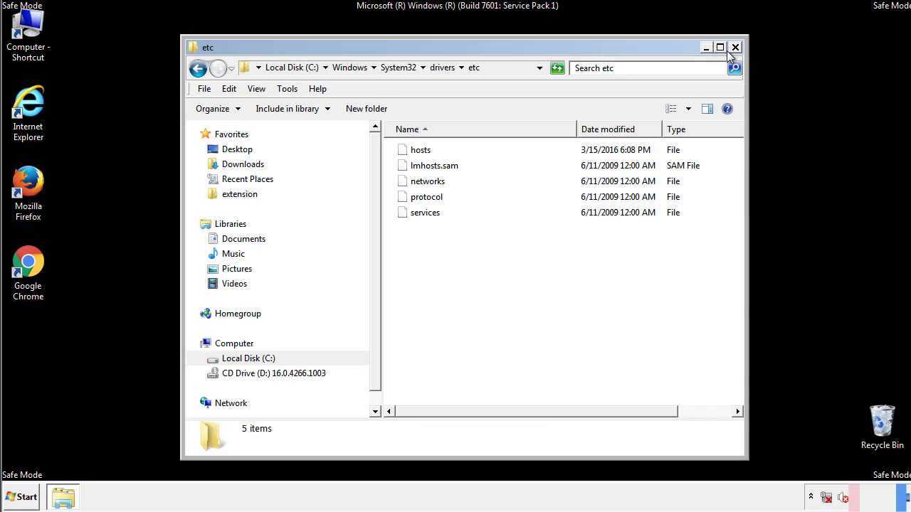
- Open the Startup programs folder from the Start menu and select the four suspicious items
click(735, 47)
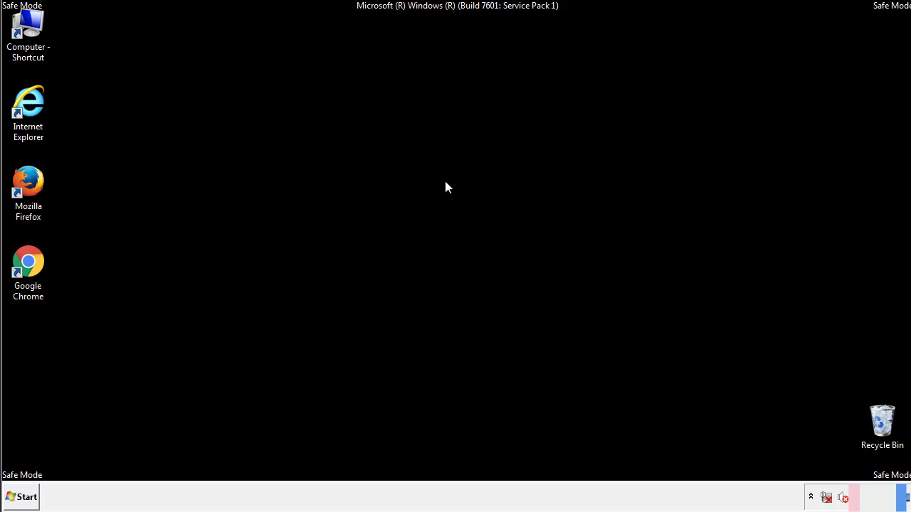
click(20, 496)
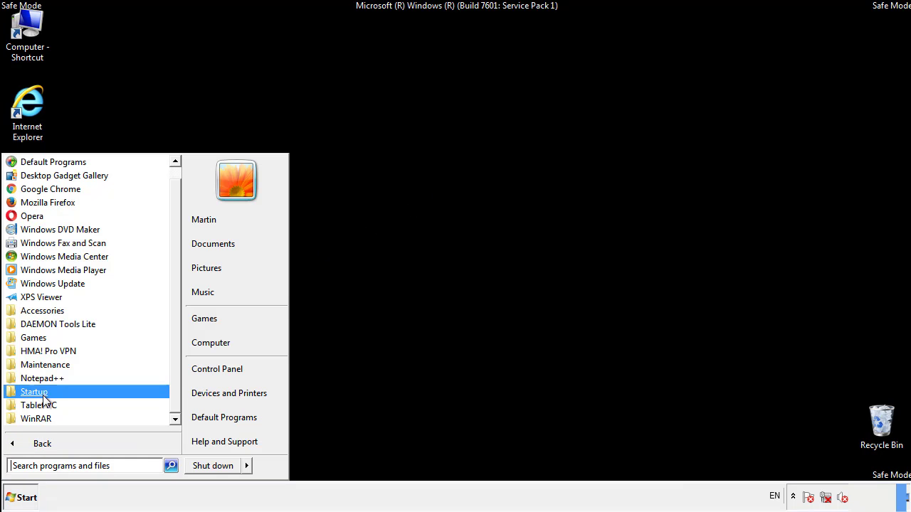
right_click(34, 392)
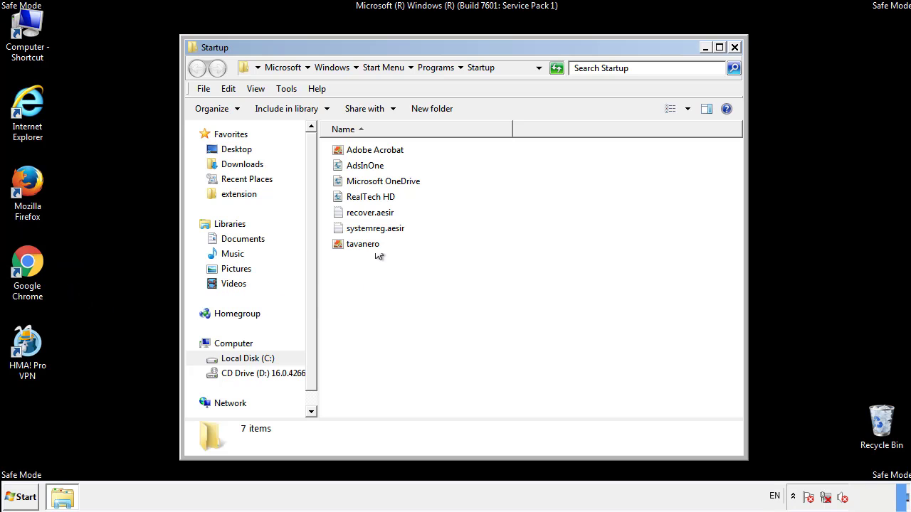
click(364, 165)
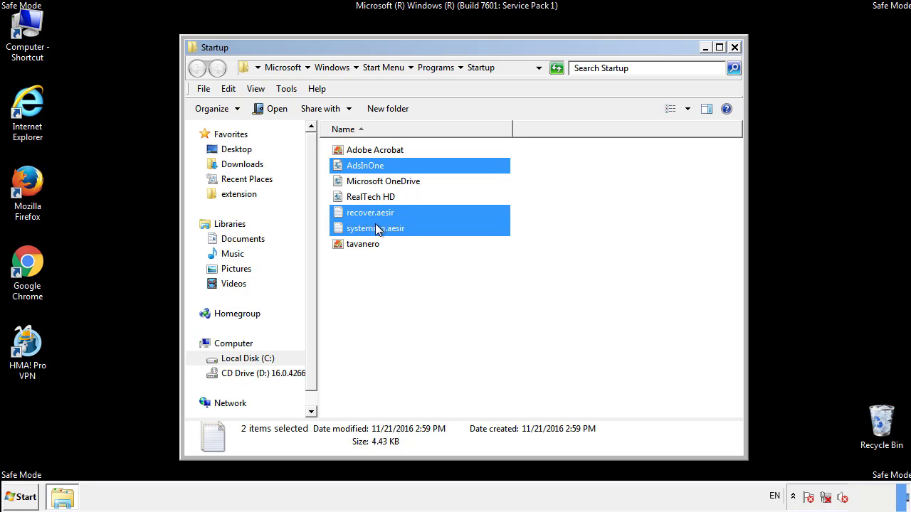
- Delete AdsInOne, recover.aesir, systemreg.aesir and tavanero to the Recycle Bin and close the folder
right_click(362, 243)
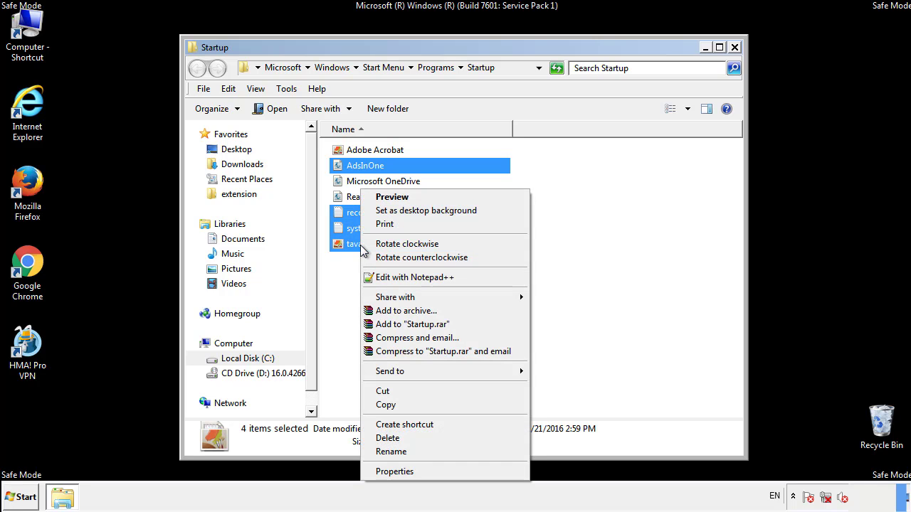
click(387, 438)
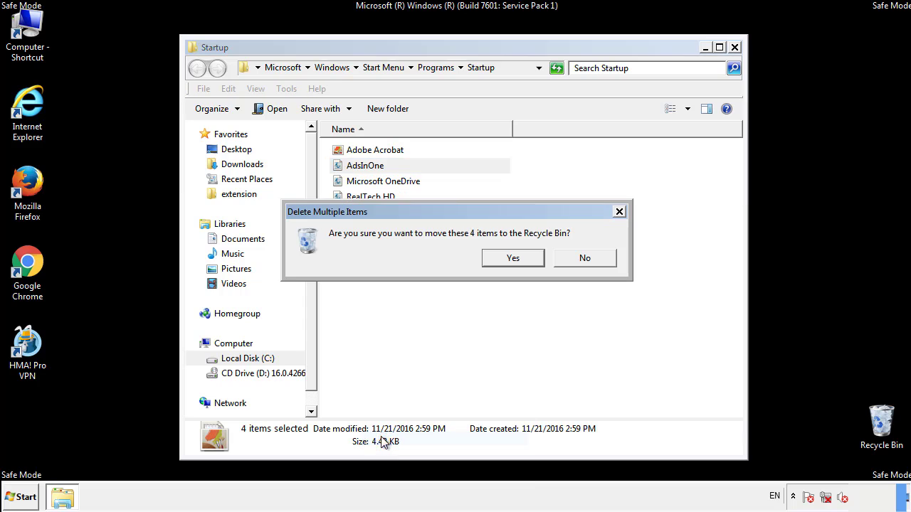
click(513, 258)
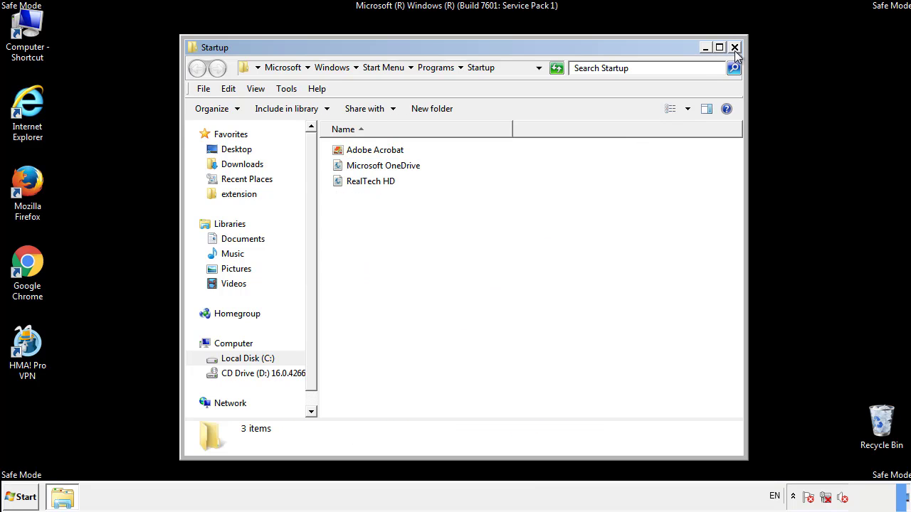
click(734, 47)
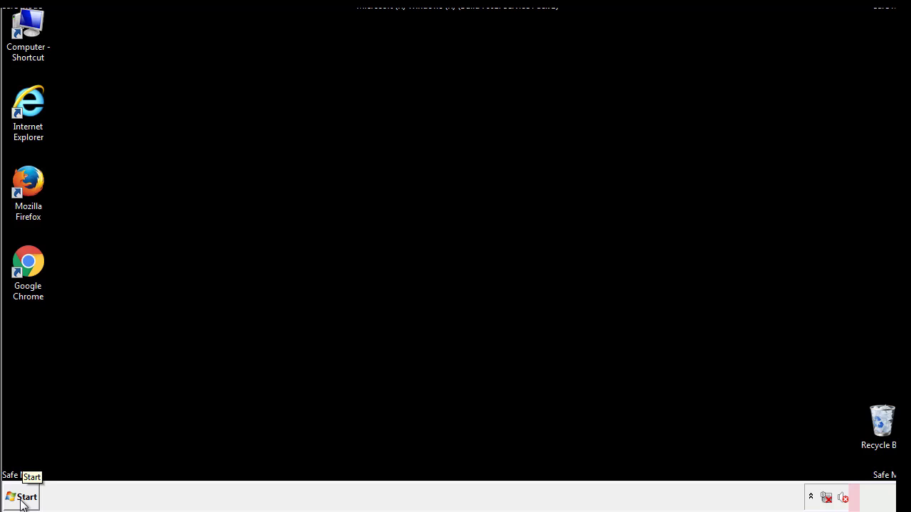
- Launch regedit from Start search and expand HKEY_LOCAL_MACHINE\SOFTWARE
click(21, 496)
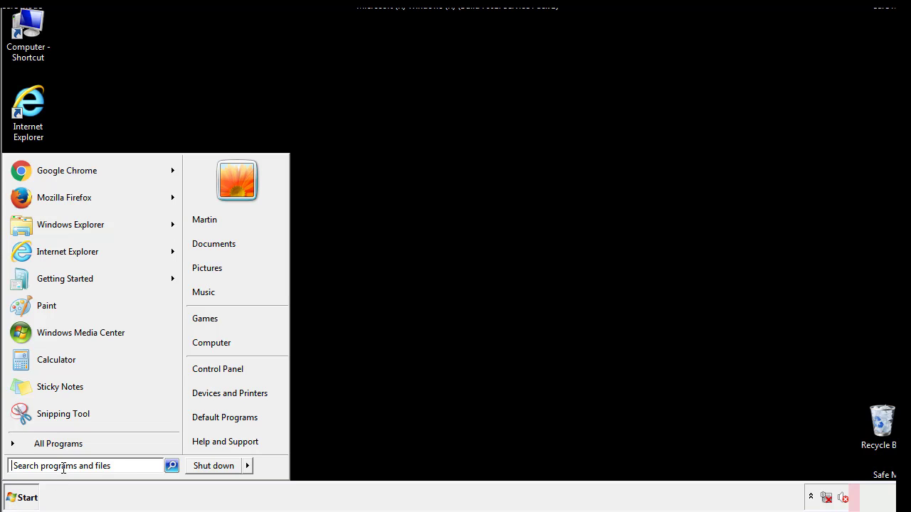
text(reged)
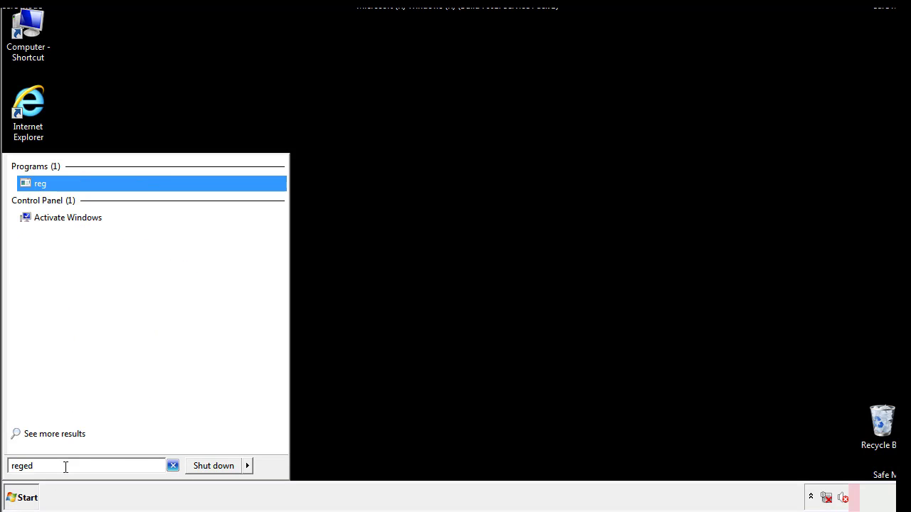
key(enter)
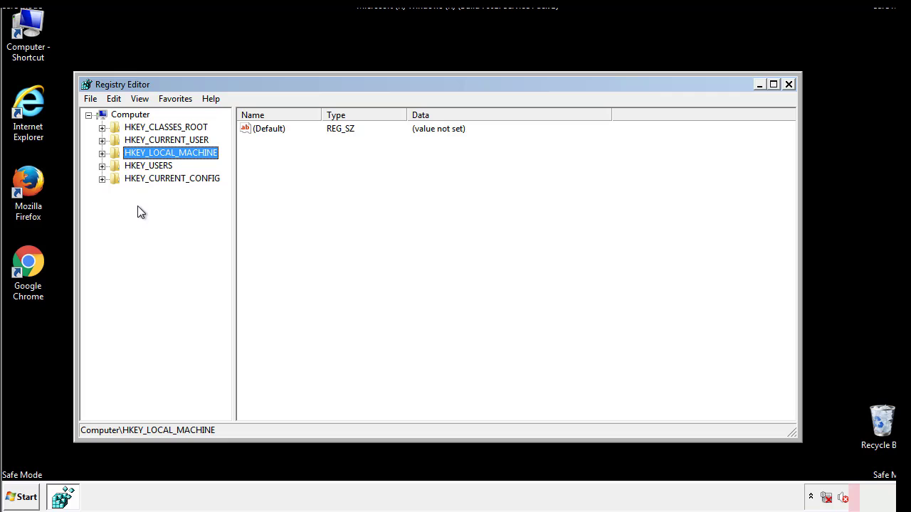
click(102, 152)
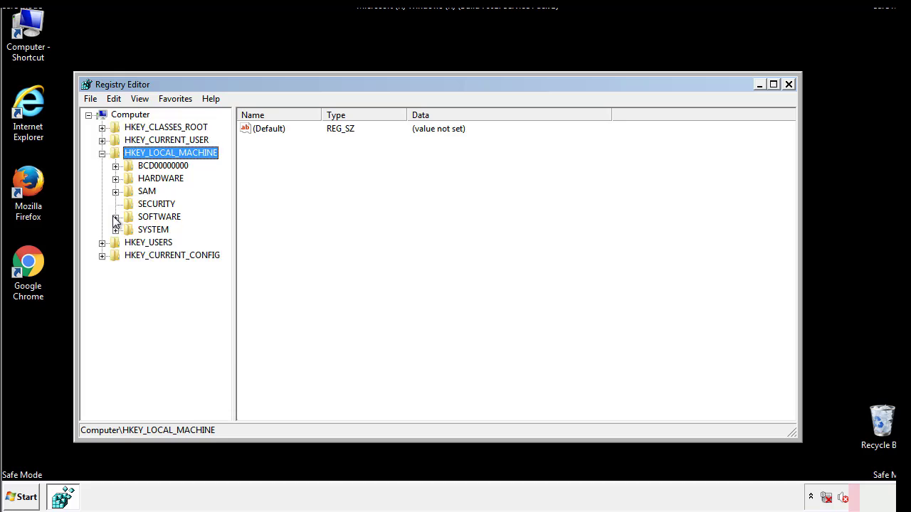
click(117, 216)
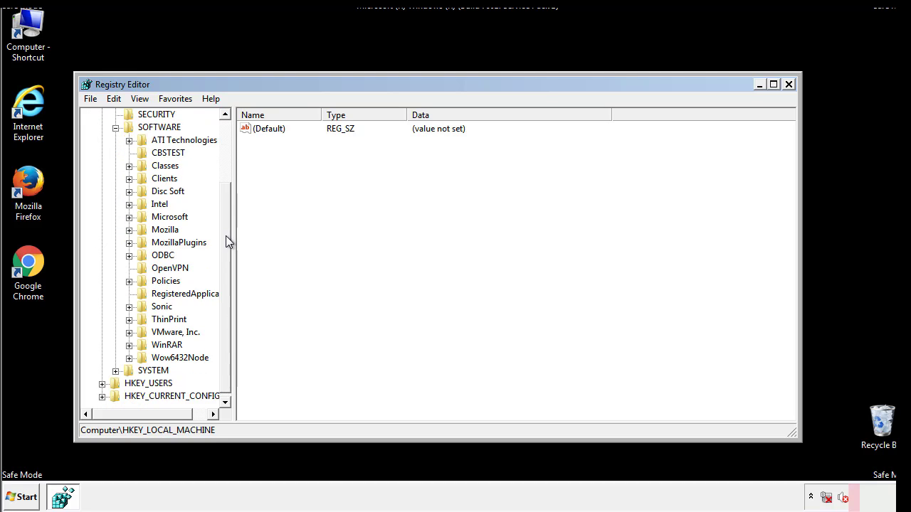
mouse_move(131, 222)
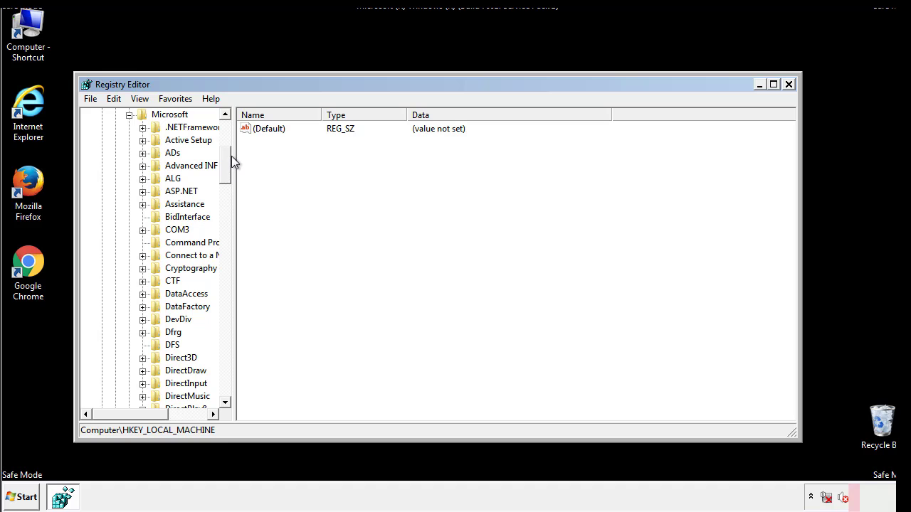
scroll(down, 3)
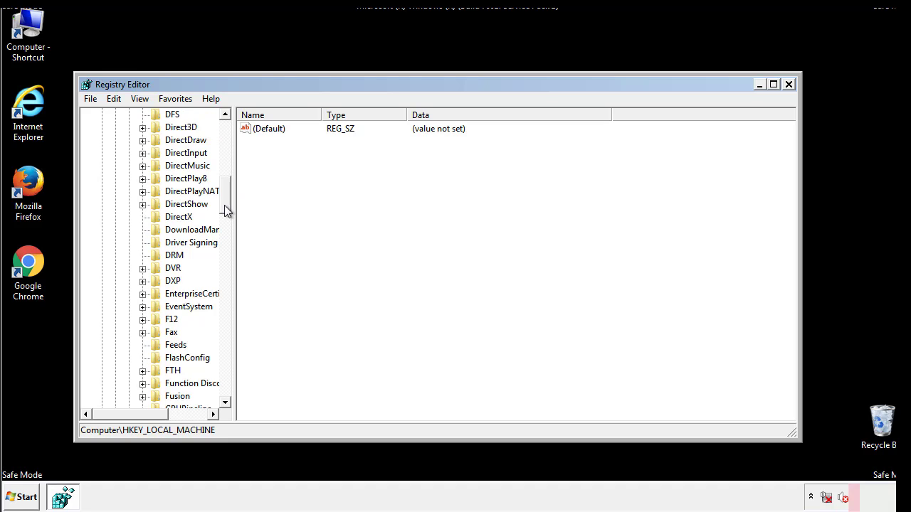
scroll(down, 3)
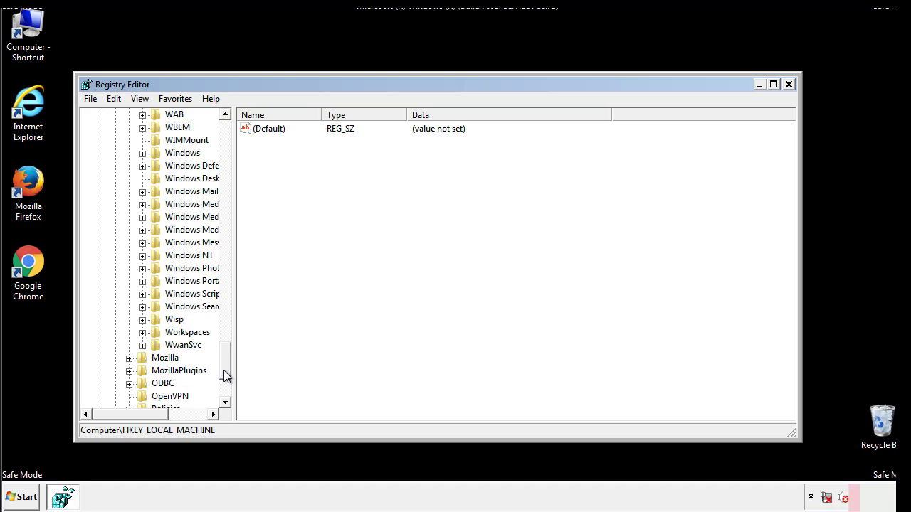
- Navigate to Windows\CurrentVersion\Run and delete the tappi.loc value, keeping VMware Tools
click(142, 216)
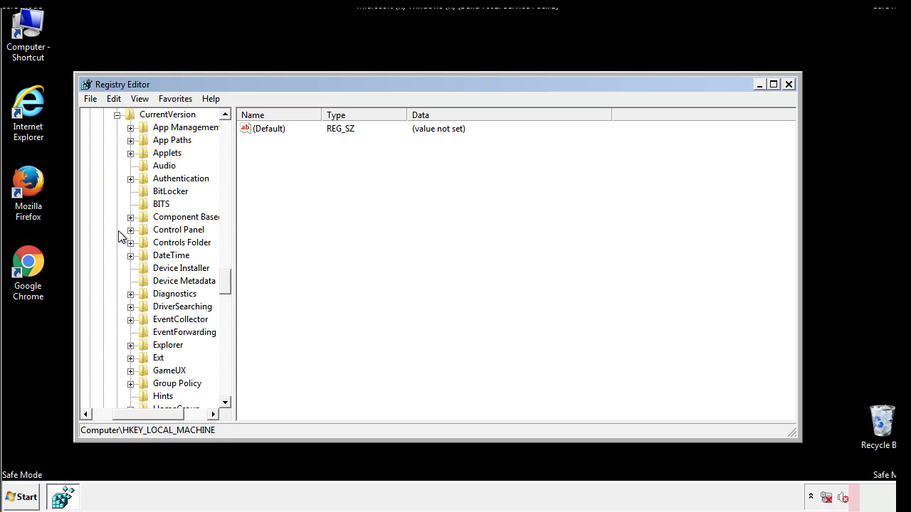
scroll(down, 3)
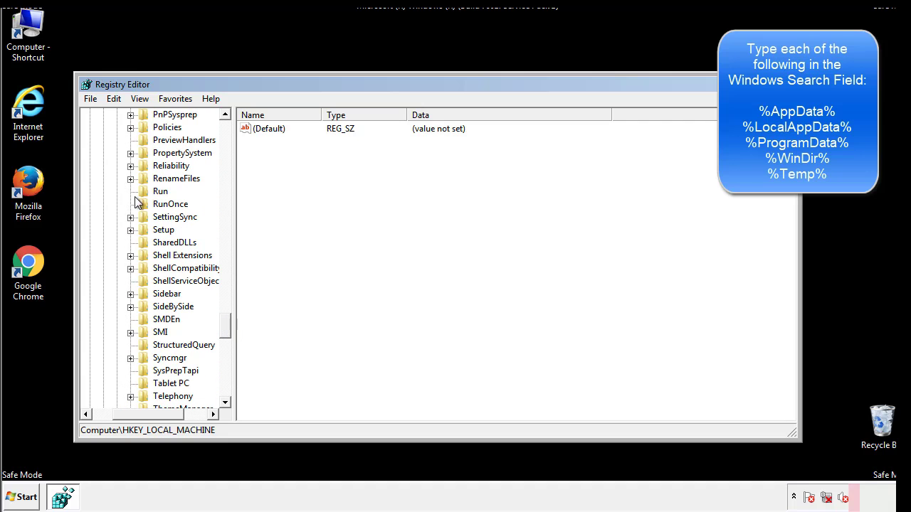
click(160, 191)
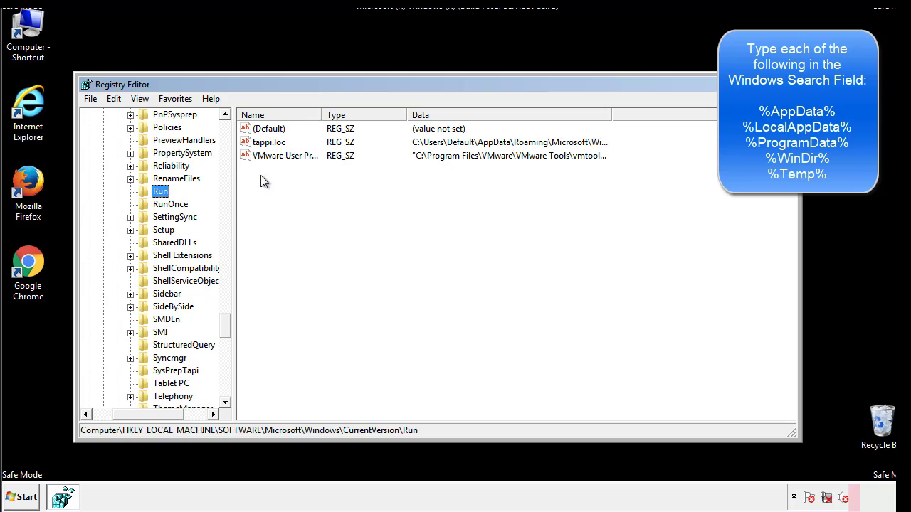
mouse_move(588, 157)
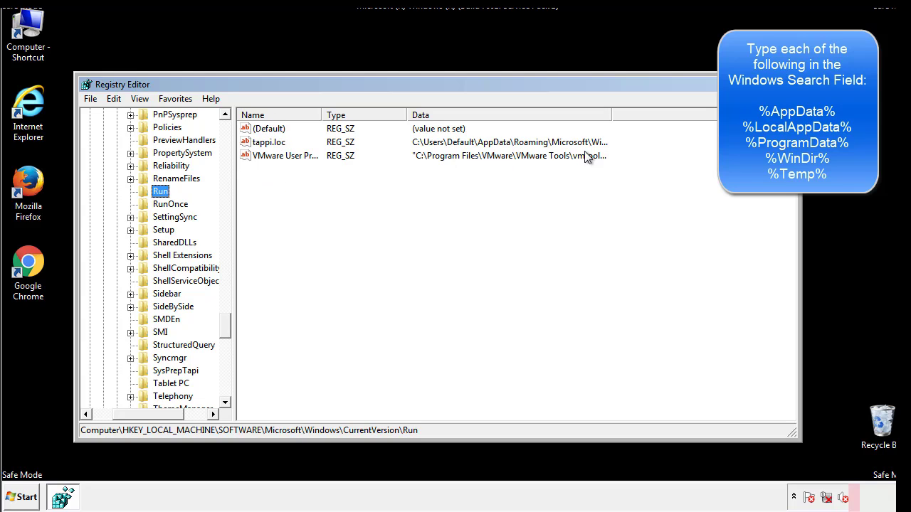
click(269, 142)
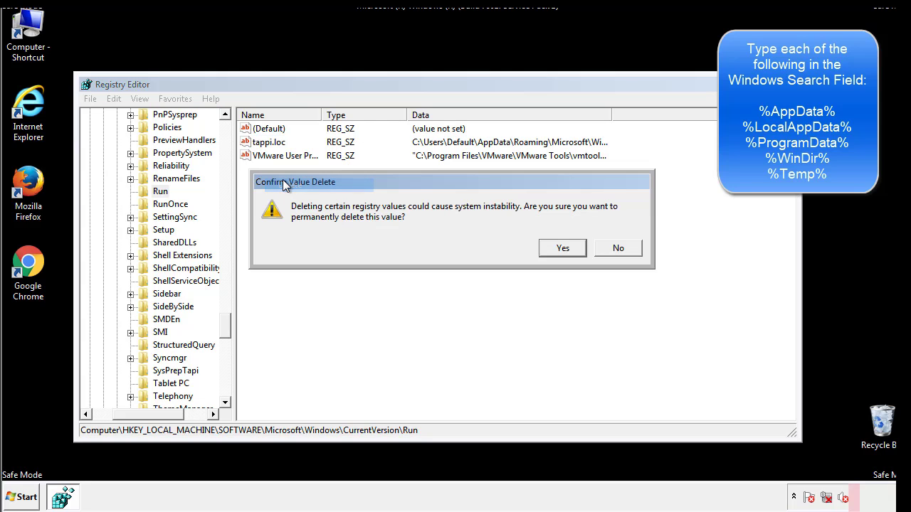
click(561, 248)
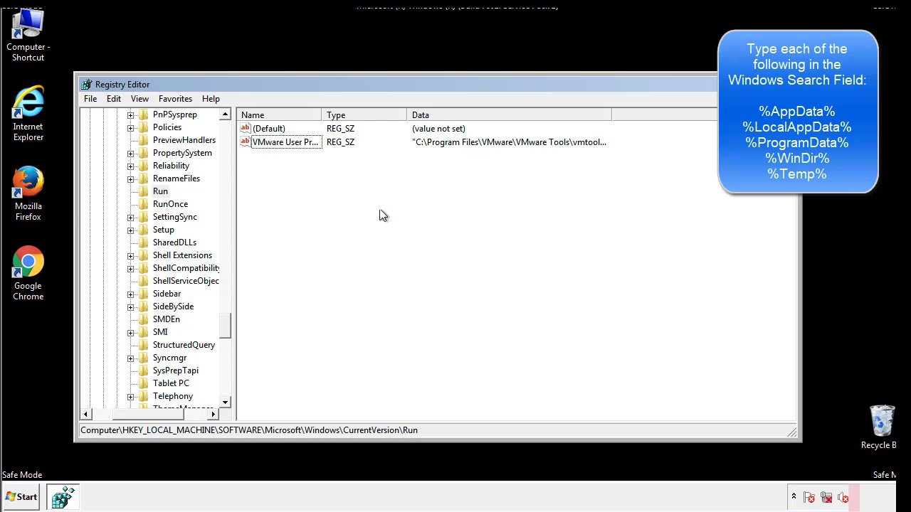
scroll(down, 3)
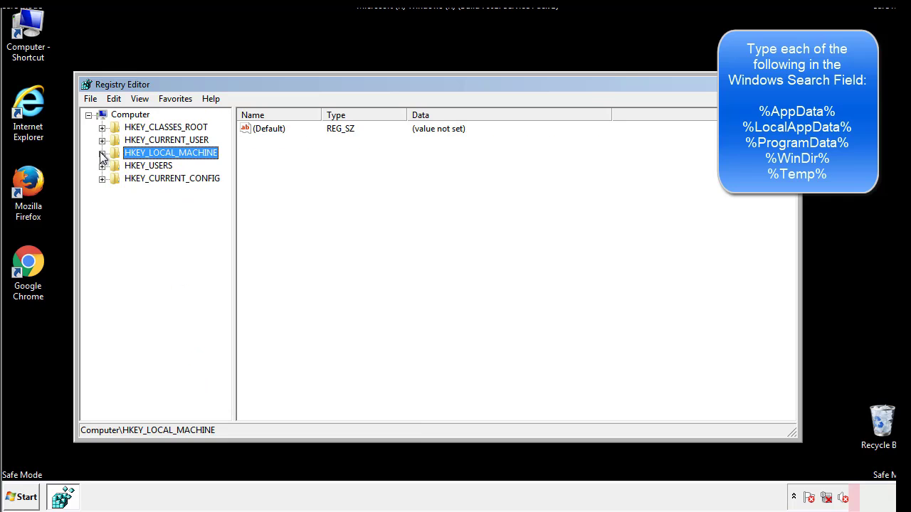
- Inspect HKEY_CURRENT_USER's Run key, holding only the DAEMON Tools entry, and leave it unchanged
click(103, 139)
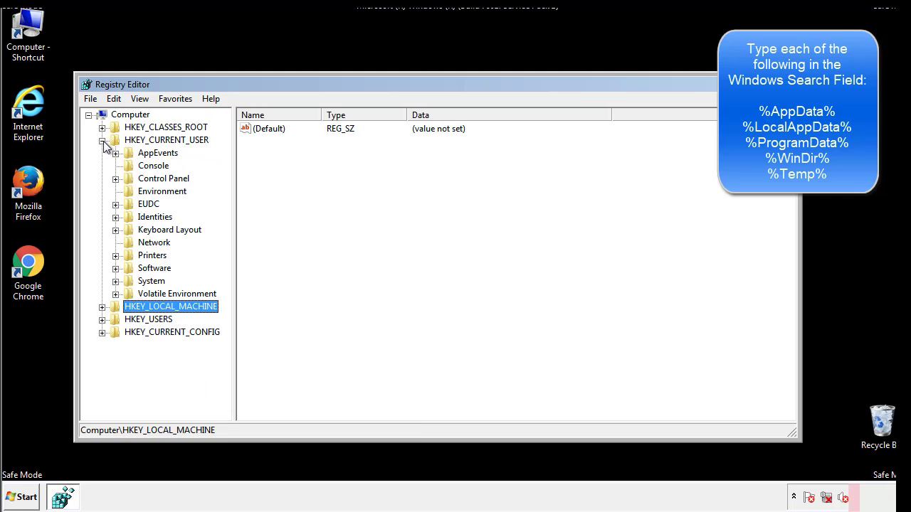
mouse_move(117, 228)
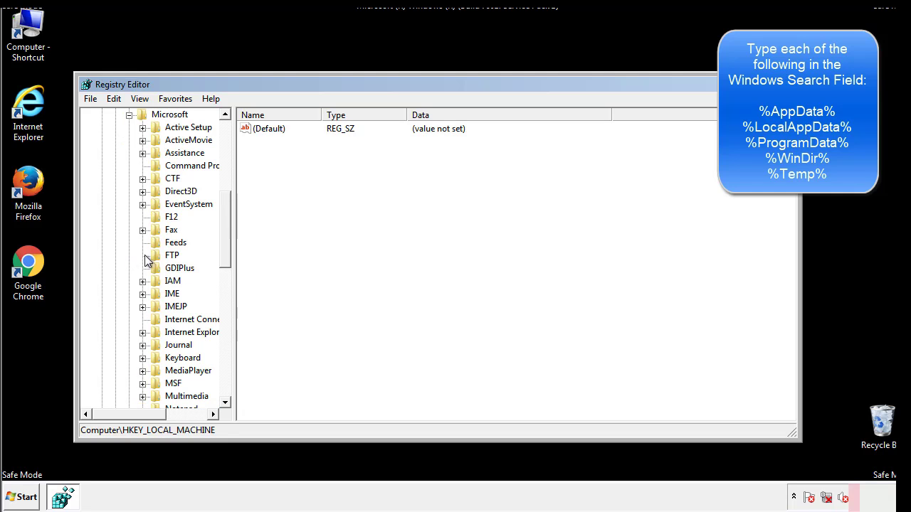
scroll(down, 3)
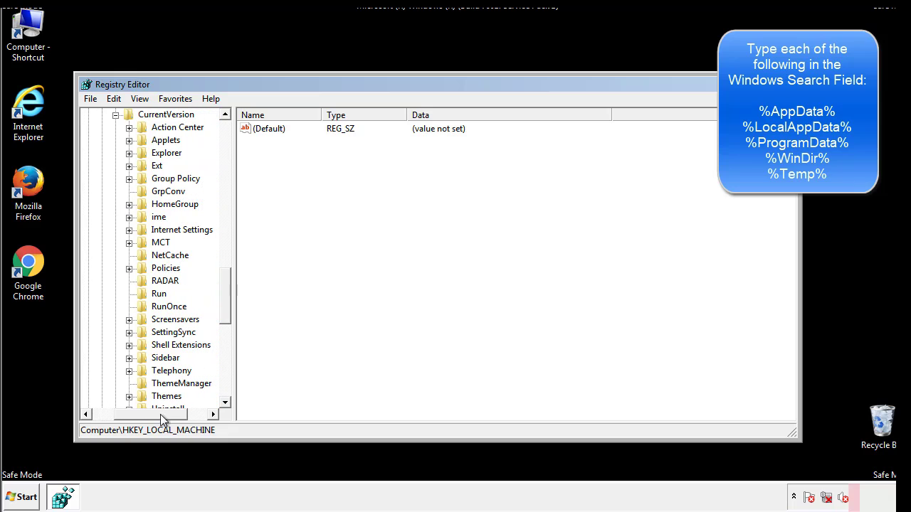
click(160, 293)
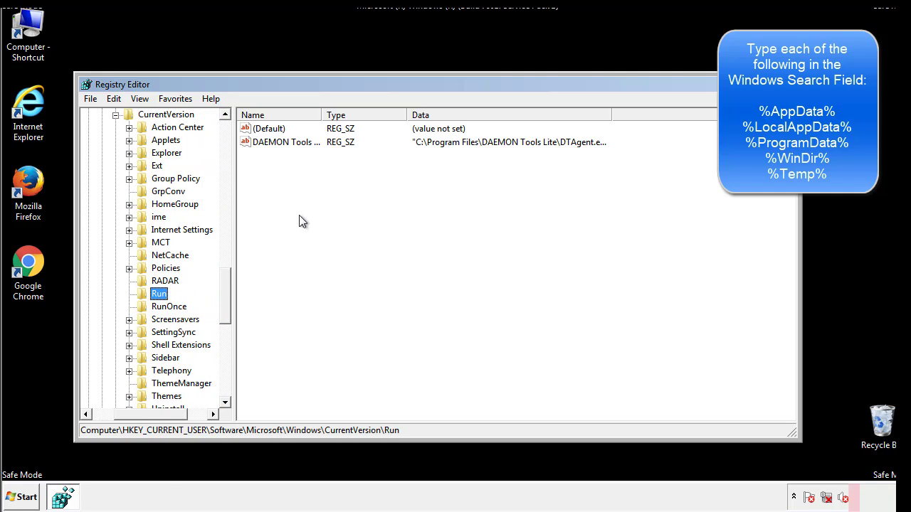
mouse_move(296, 156)
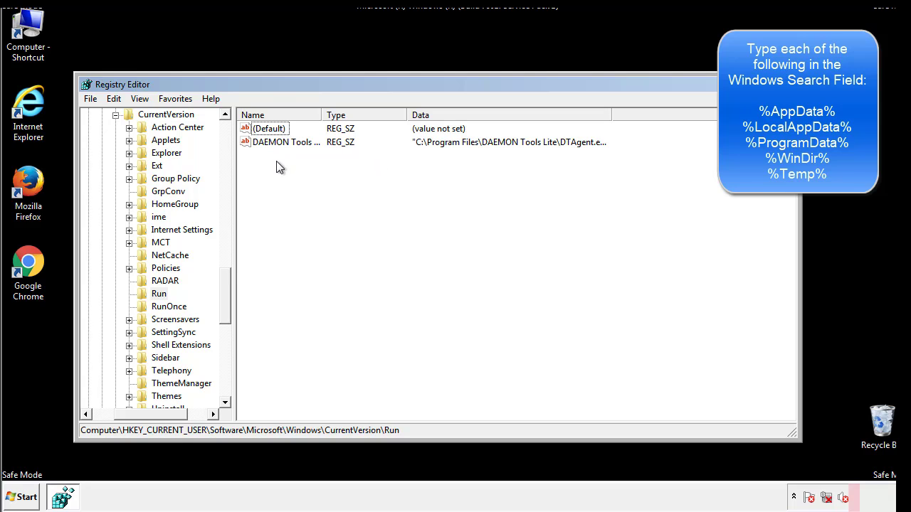
mouse_move(330, 168)
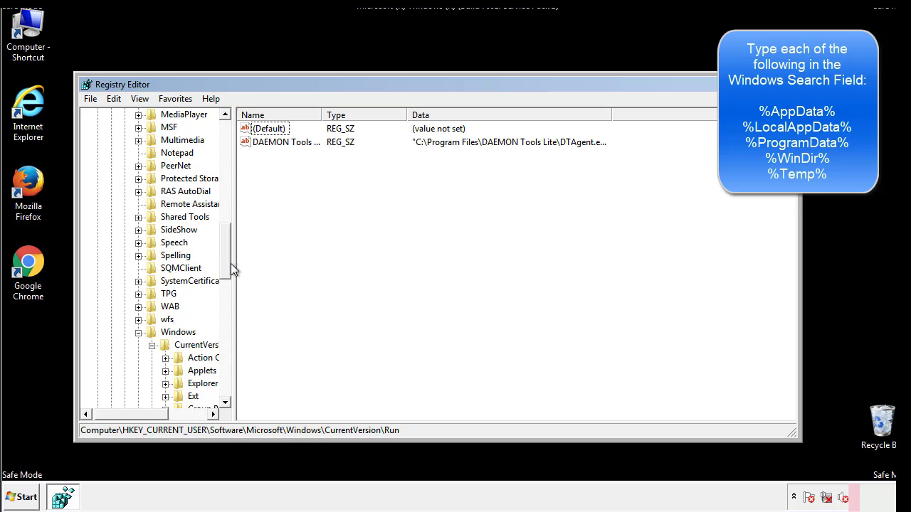
click(180, 333)
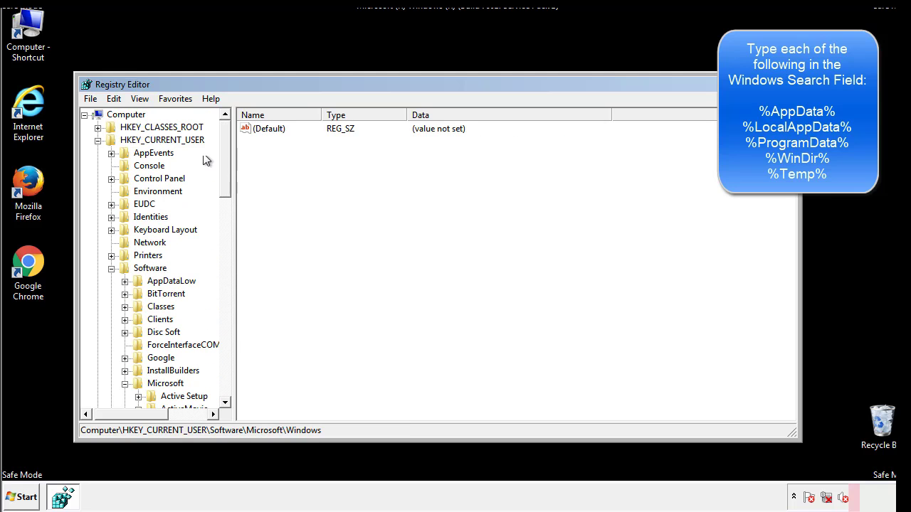
- Find %temp% in the registry and select all values in the Temporary Files VolumeCaches key
click(114, 98)
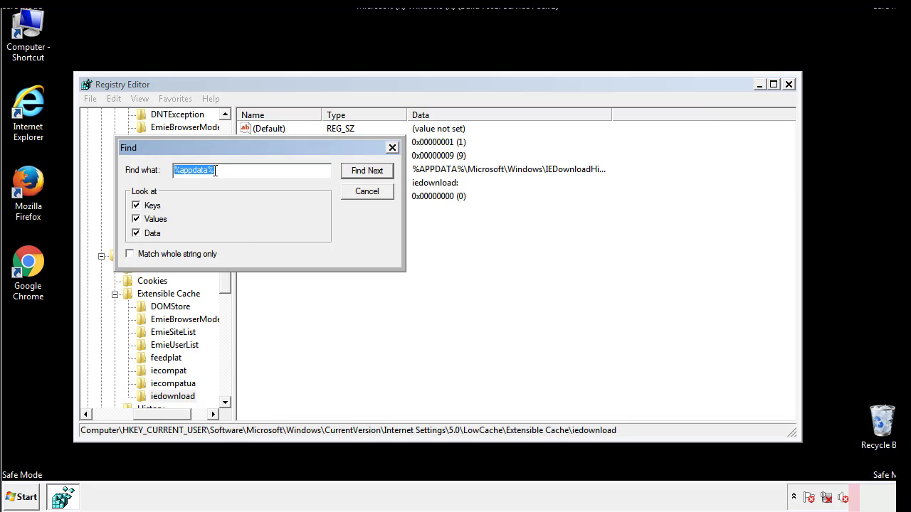
text(%4)
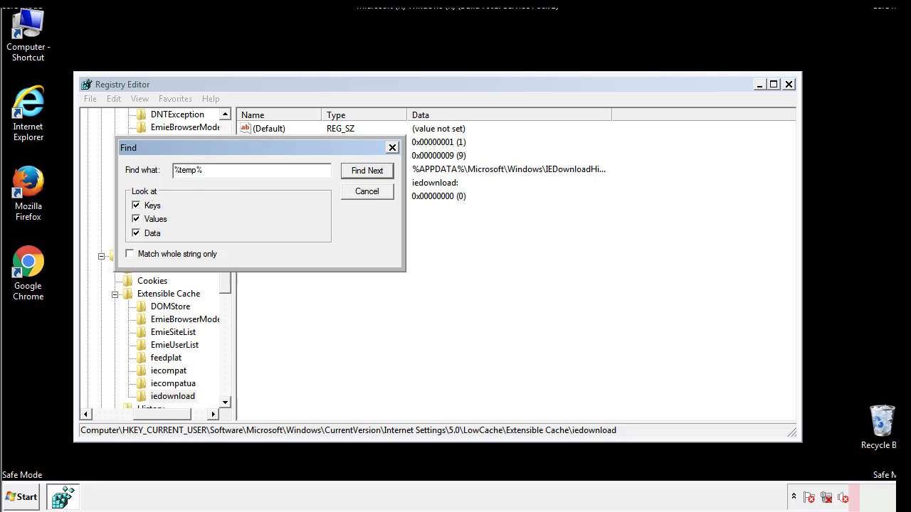
click(367, 171)
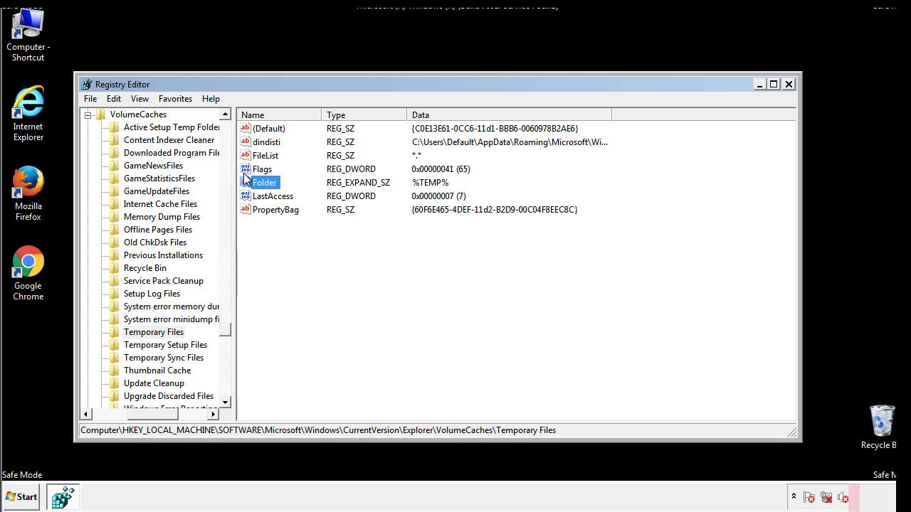
click(296, 233)
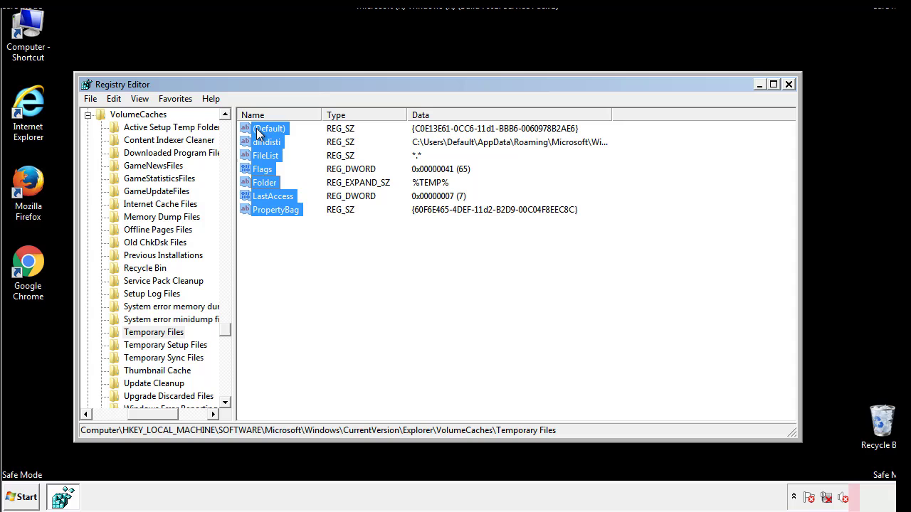
- Delete the selected Temporary Files values, confirm, and close Registry Editor
right_click(269, 128)
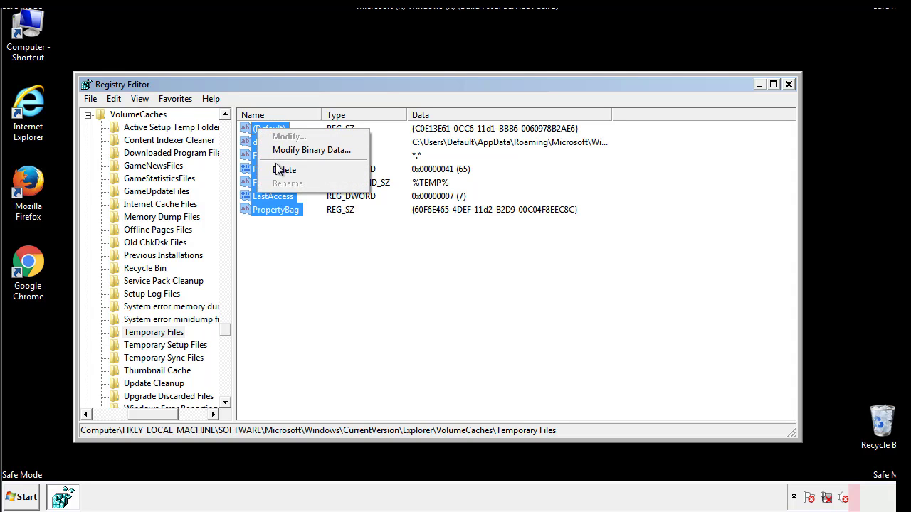
click(285, 169)
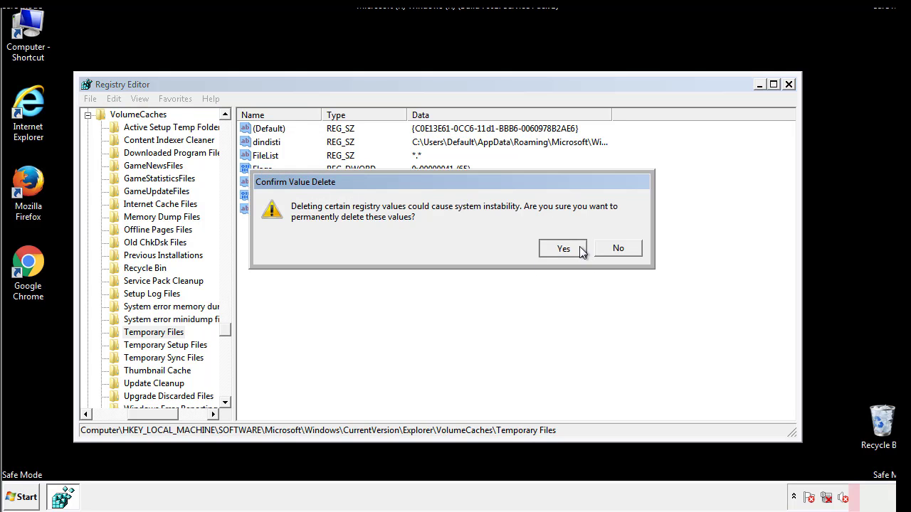
click(564, 248)
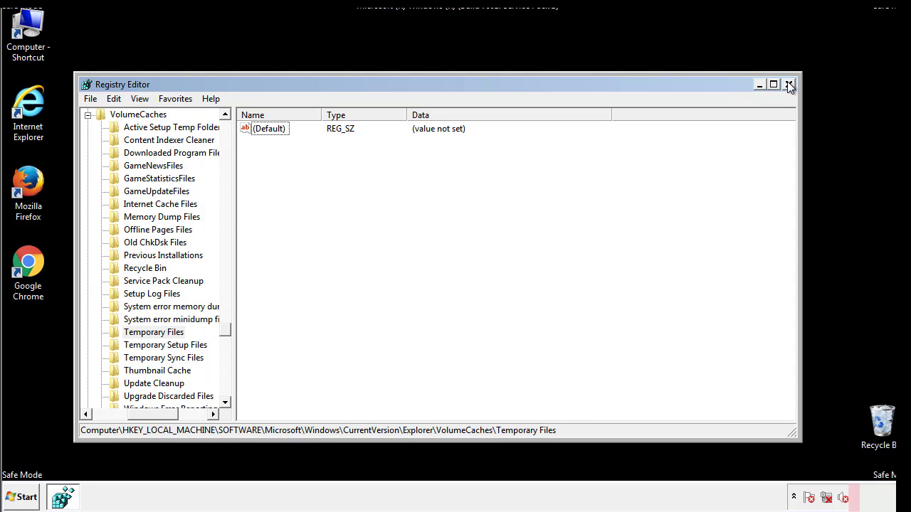
click(788, 85)
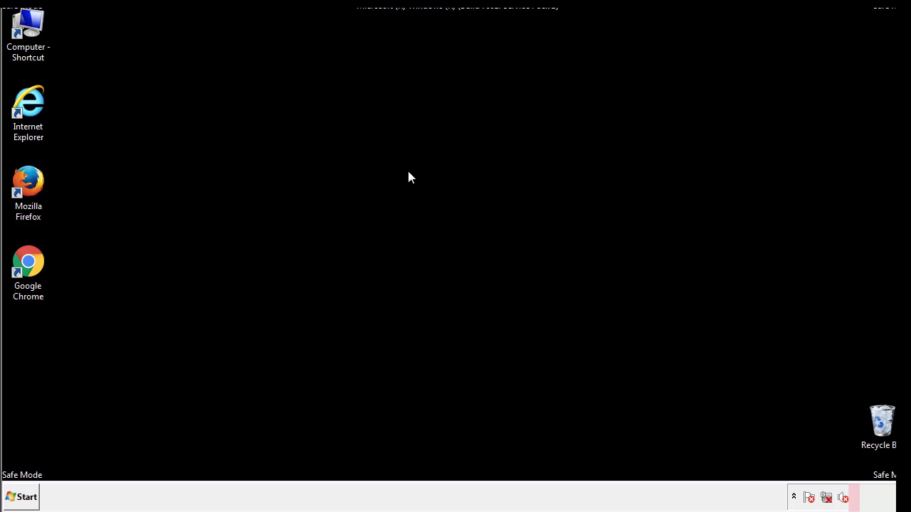
mouse_move(37, 356)
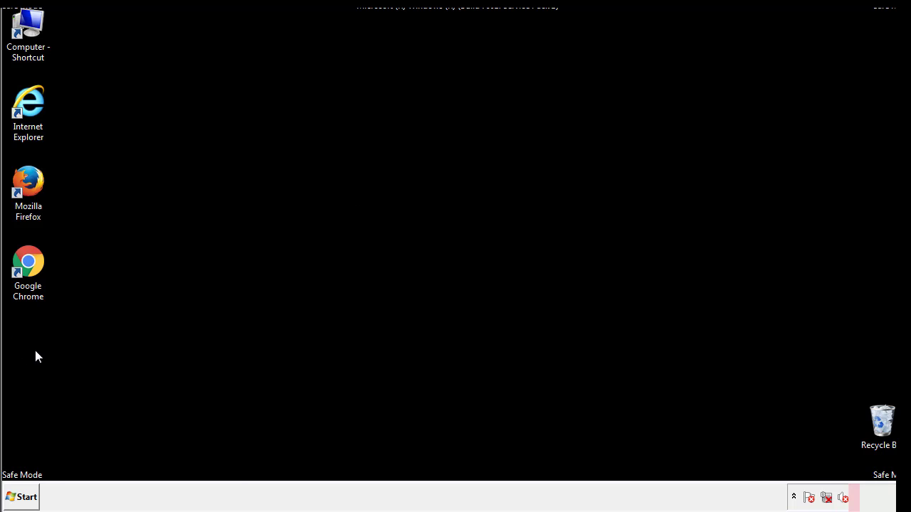
- Launch System Configuration via a Start menu search for msconfig
click(21, 497)
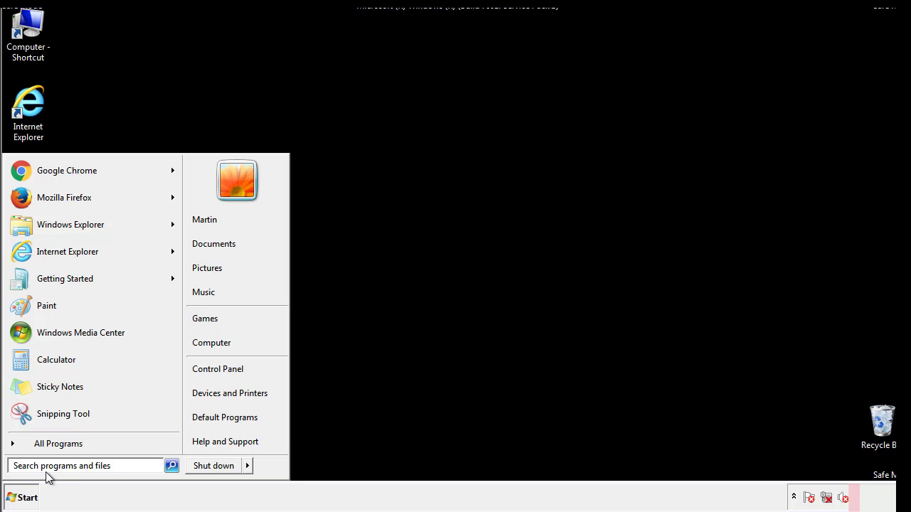
text(msconfig)
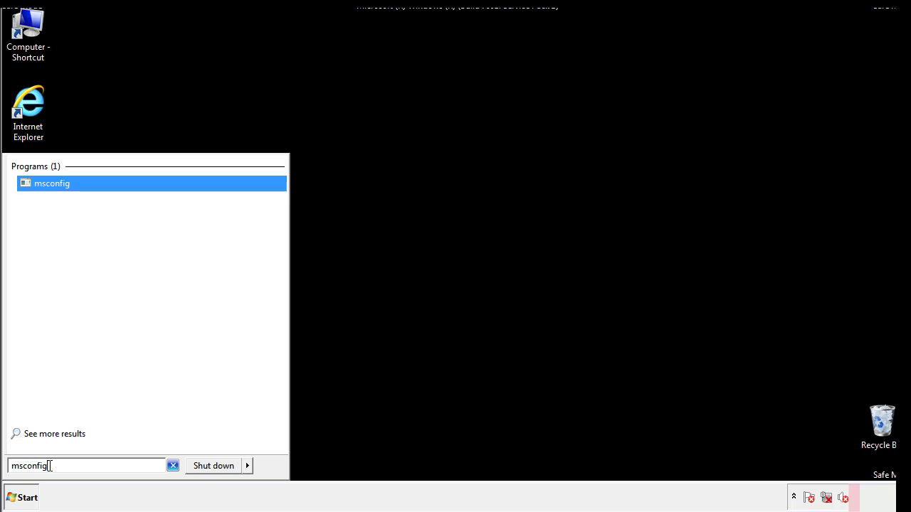
click(51, 183)
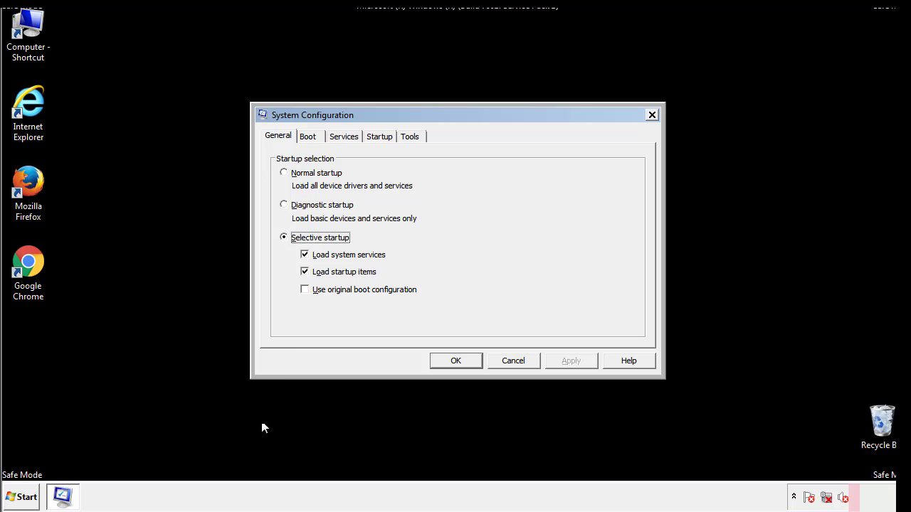
- Uncheck Safe boot on the Boot tab, apply with OK, and restart the computer
click(308, 137)
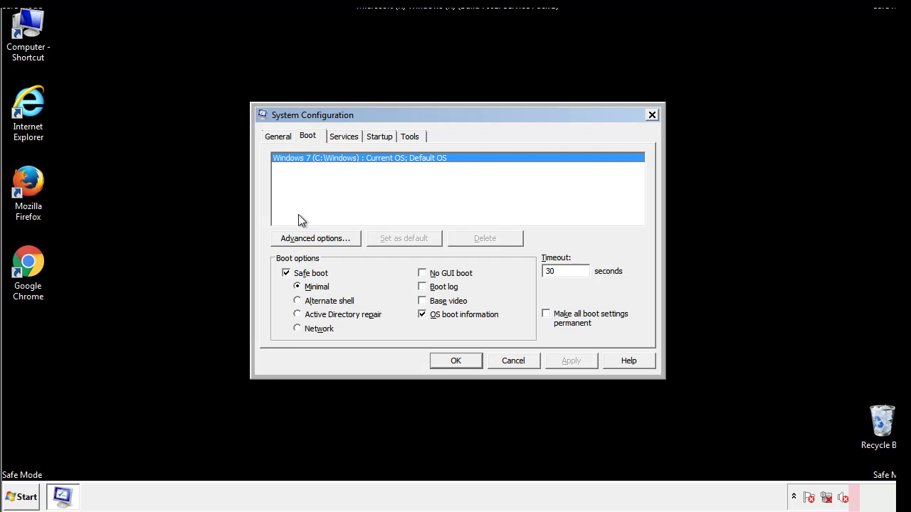
click(286, 274)
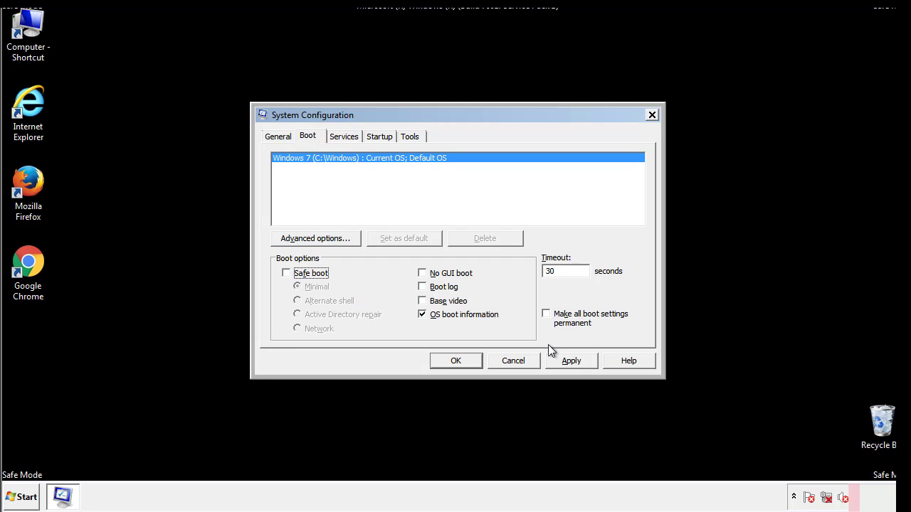
click(456, 360)
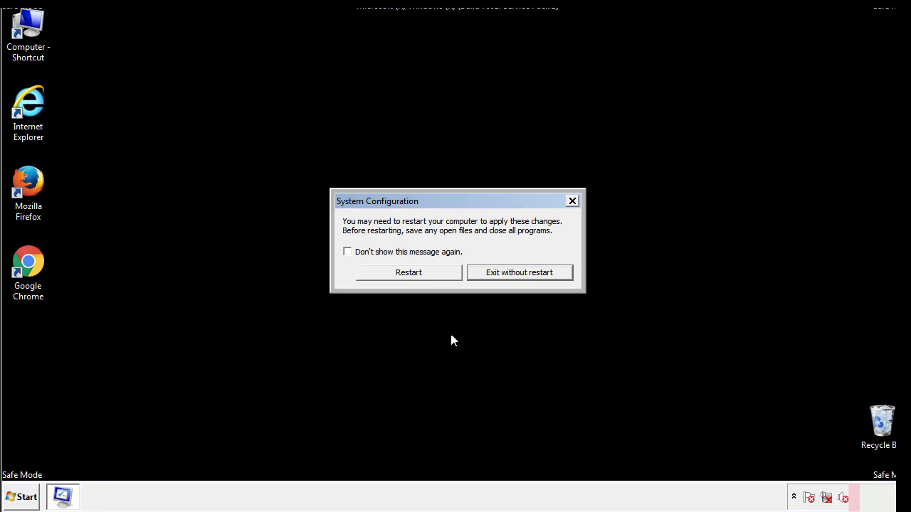
click(407, 272)
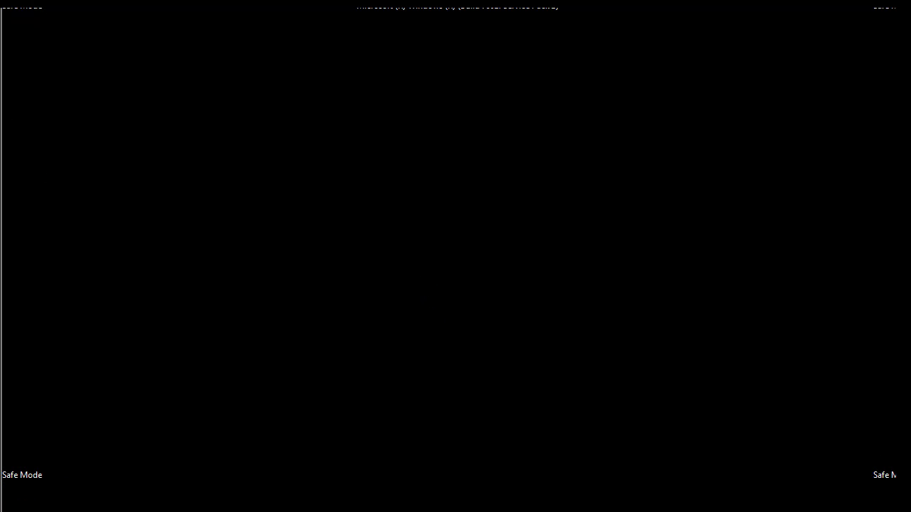